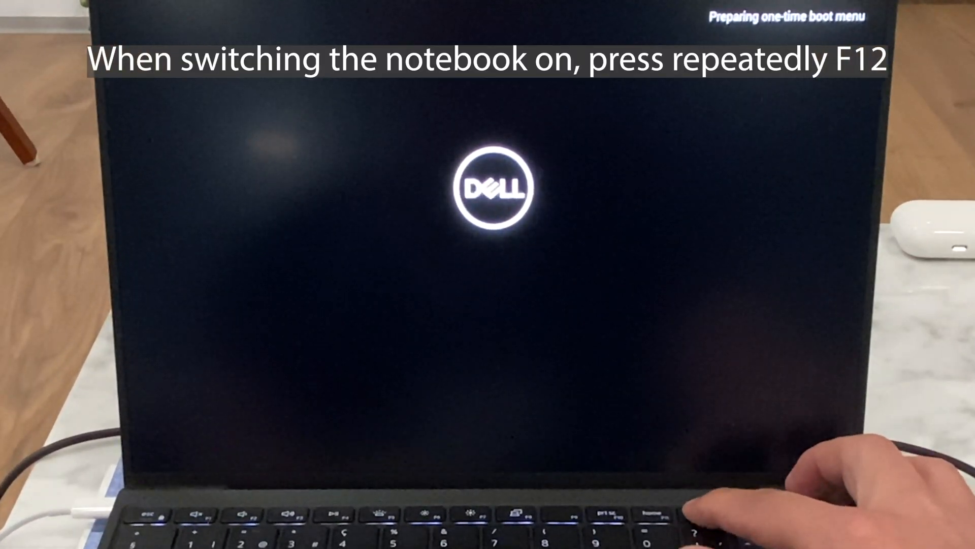
Step: Bring up the Dell one-time boot menu with F12 and boot from the USB recovery drive
key(F12)
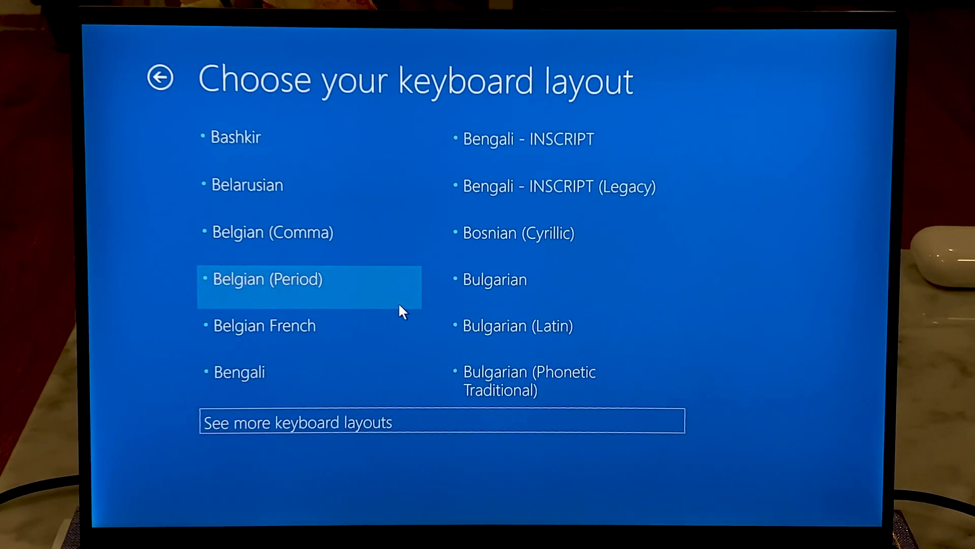
Step: Page through the keyboard layouts and select Swiss German
click(297, 421)
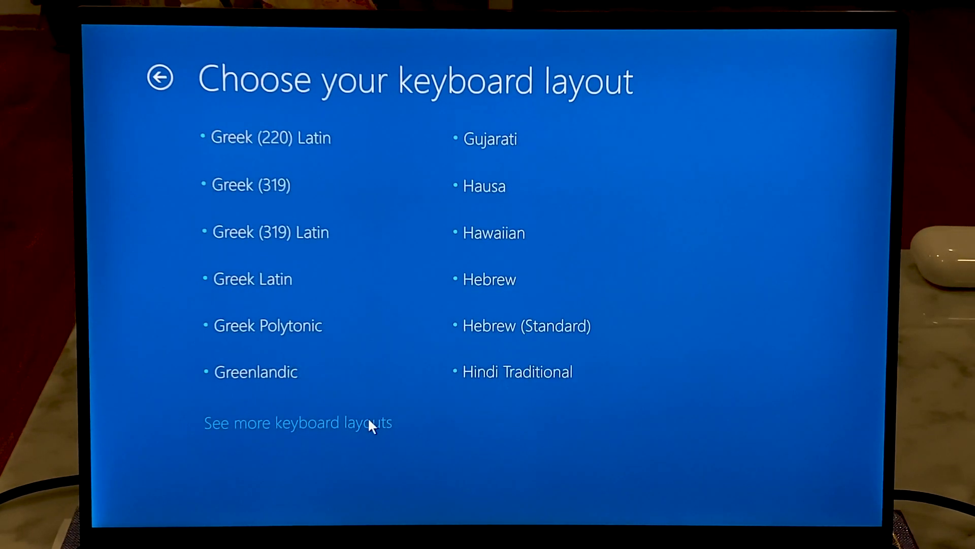
click(297, 422)
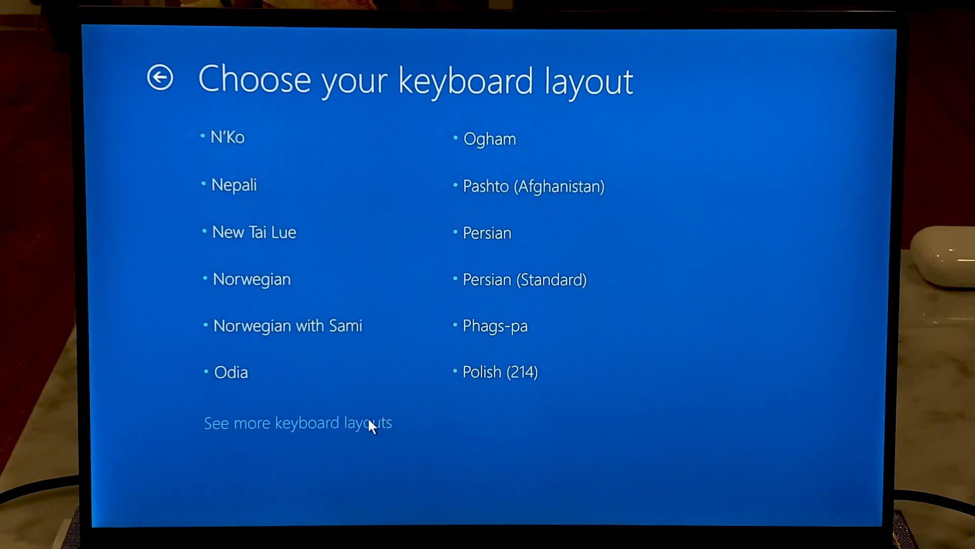
click(297, 423)
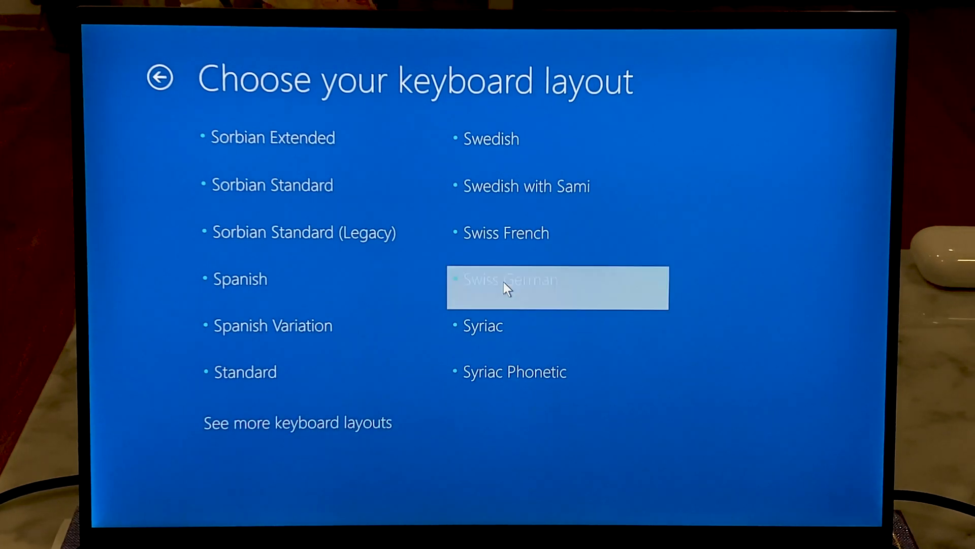
click(510, 287)
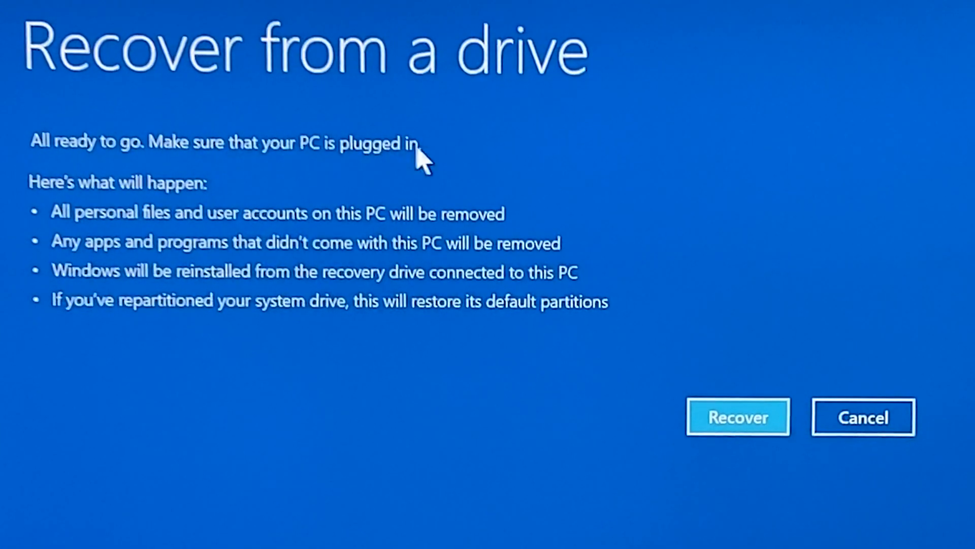
Step: Start and confirm Recover from a drive so reinstalling reaches 'Recovering this PC 1%'
click(737, 416)
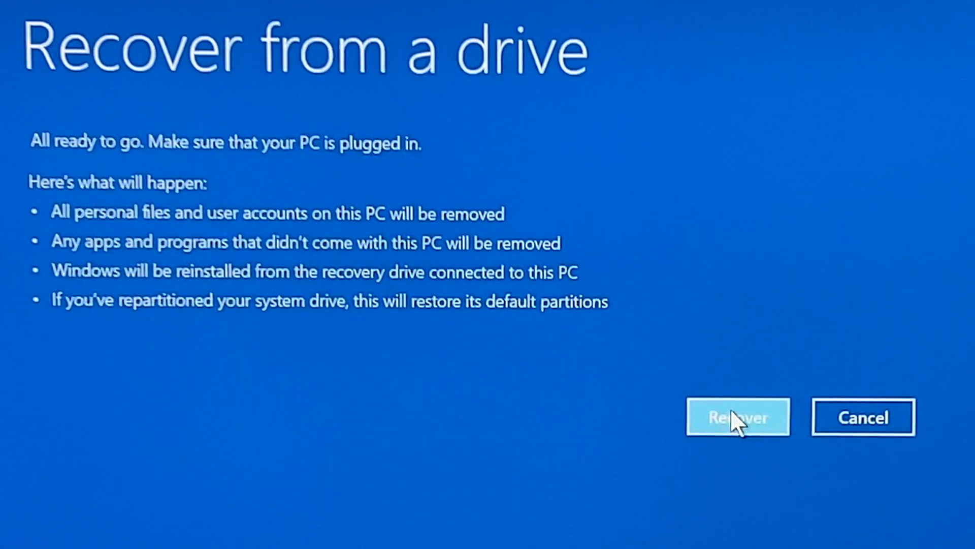
click(738, 417)
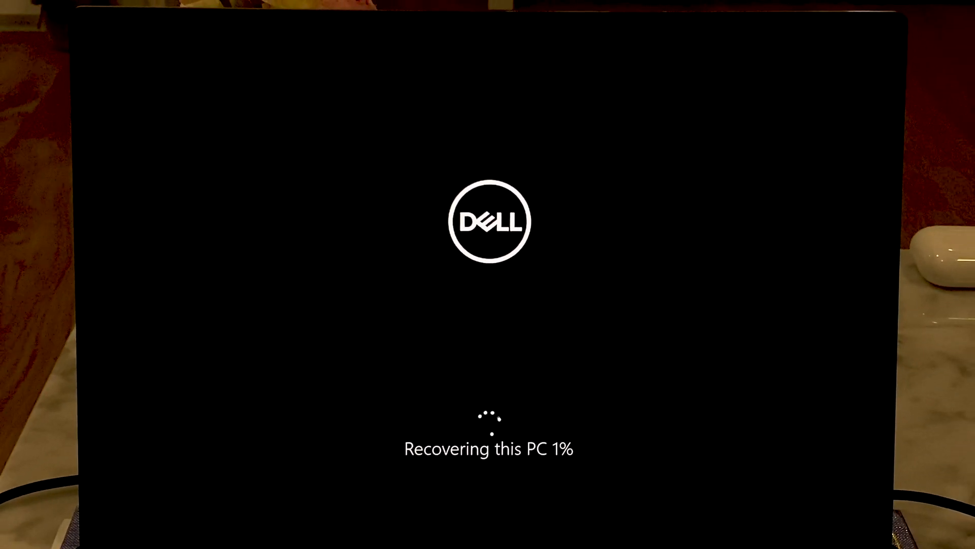